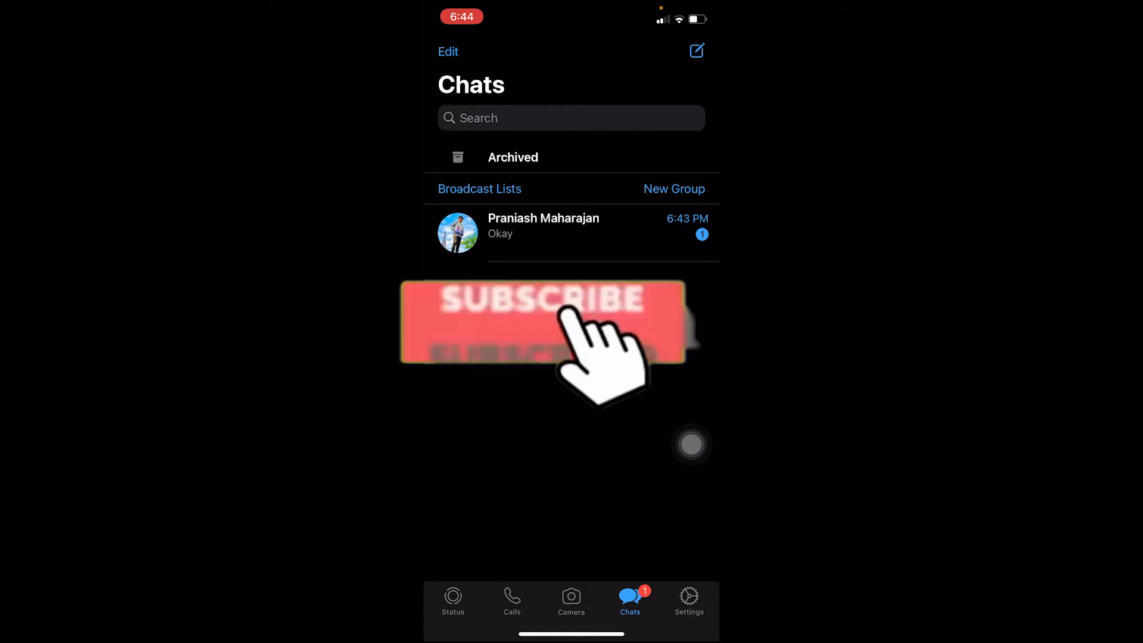
Delete the chat's one stored media item, confirming Delete Item so storage reports 0 KB
click(543, 320)
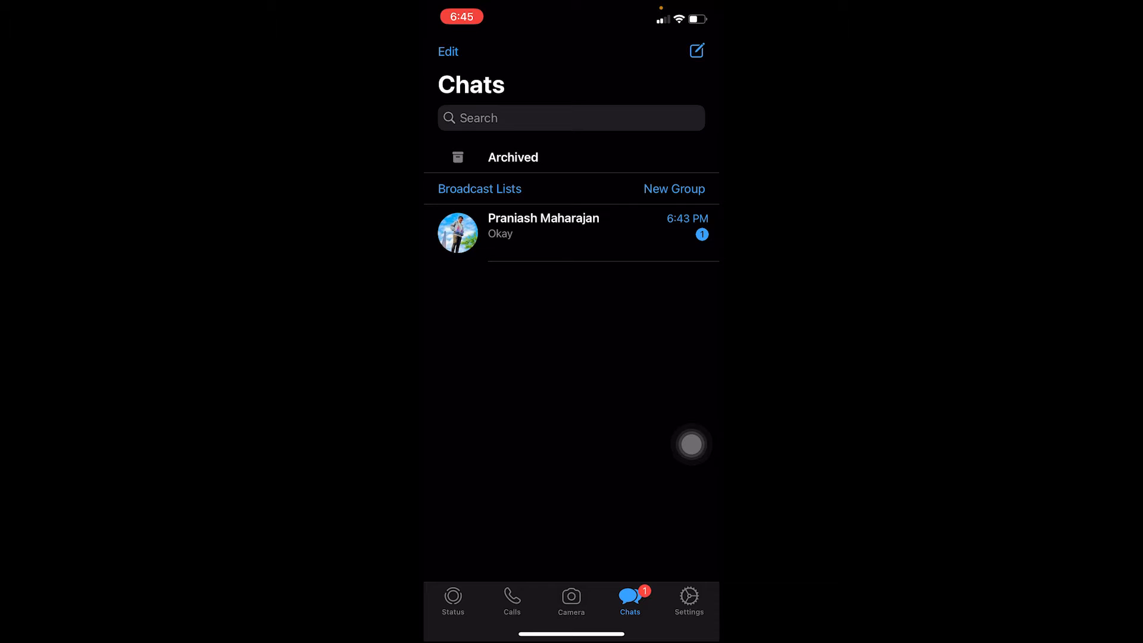
click(689, 598)
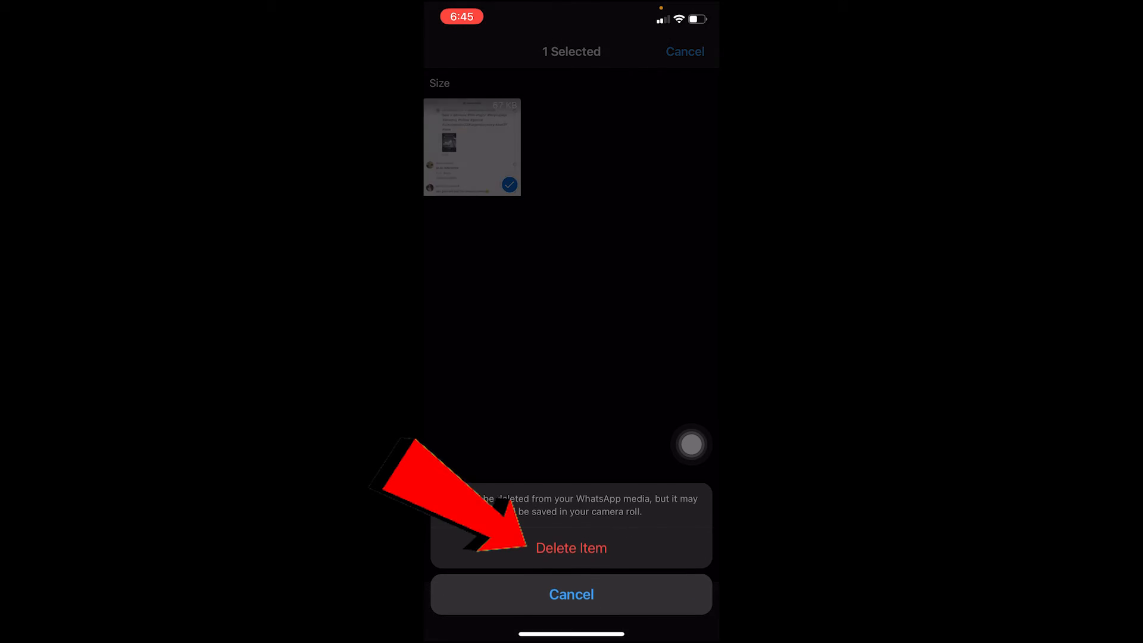
click(570, 548)
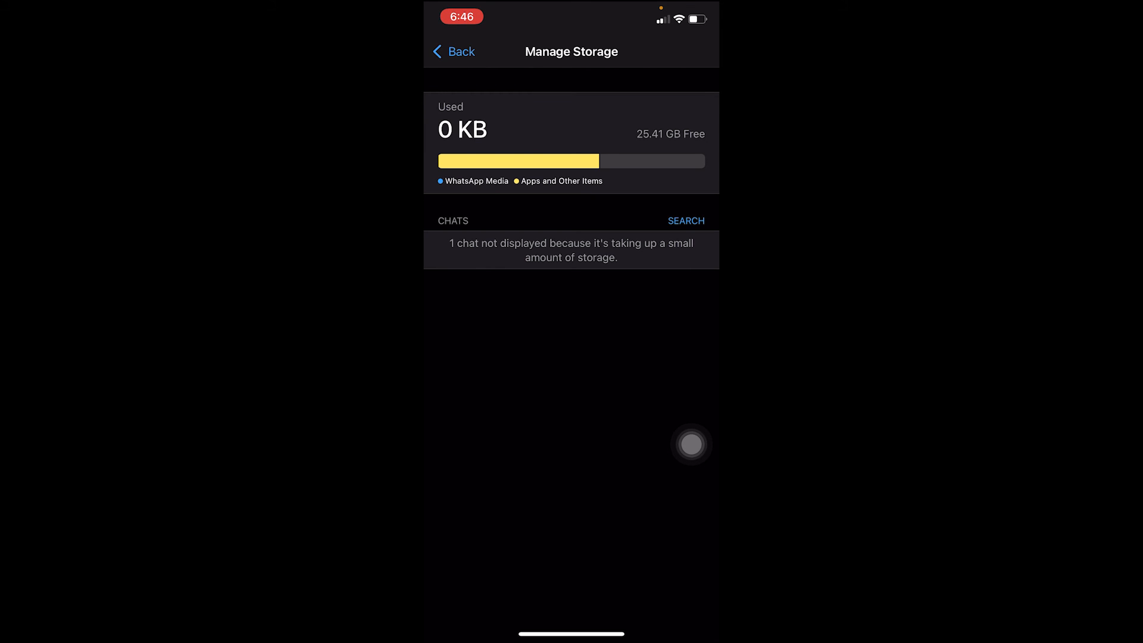
Leave Manage Storage showing 0 KB and return to the main Settings page
click(453, 52)
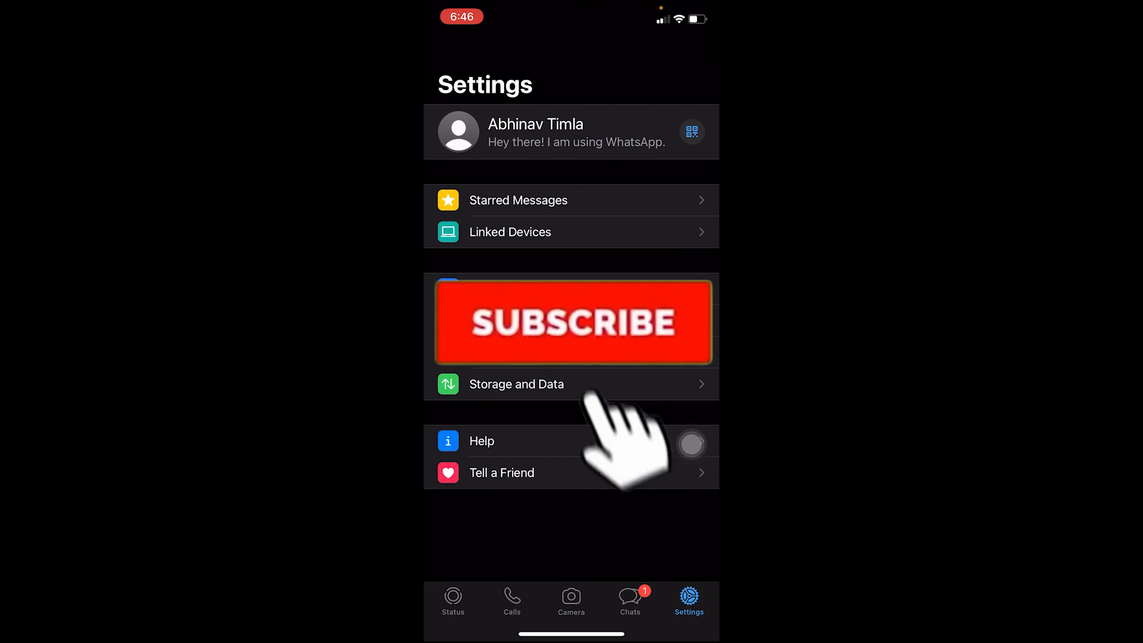